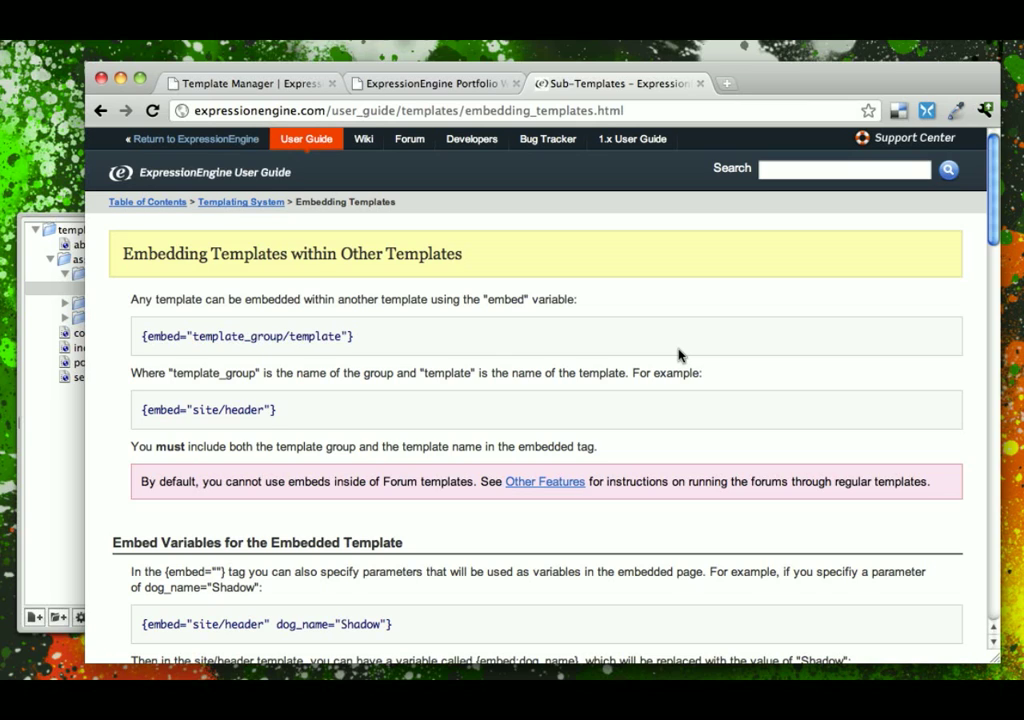
Reach the embed variables section and highlight the dog_name="Shadow" example value.
scroll("down", 3)
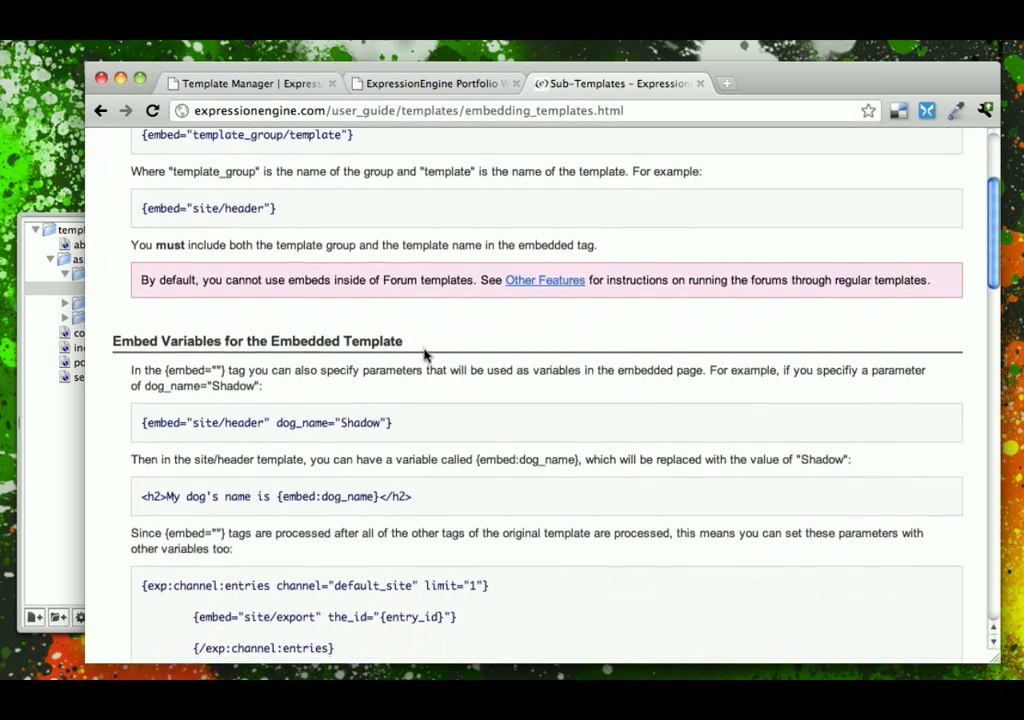
scroll("down", 3)
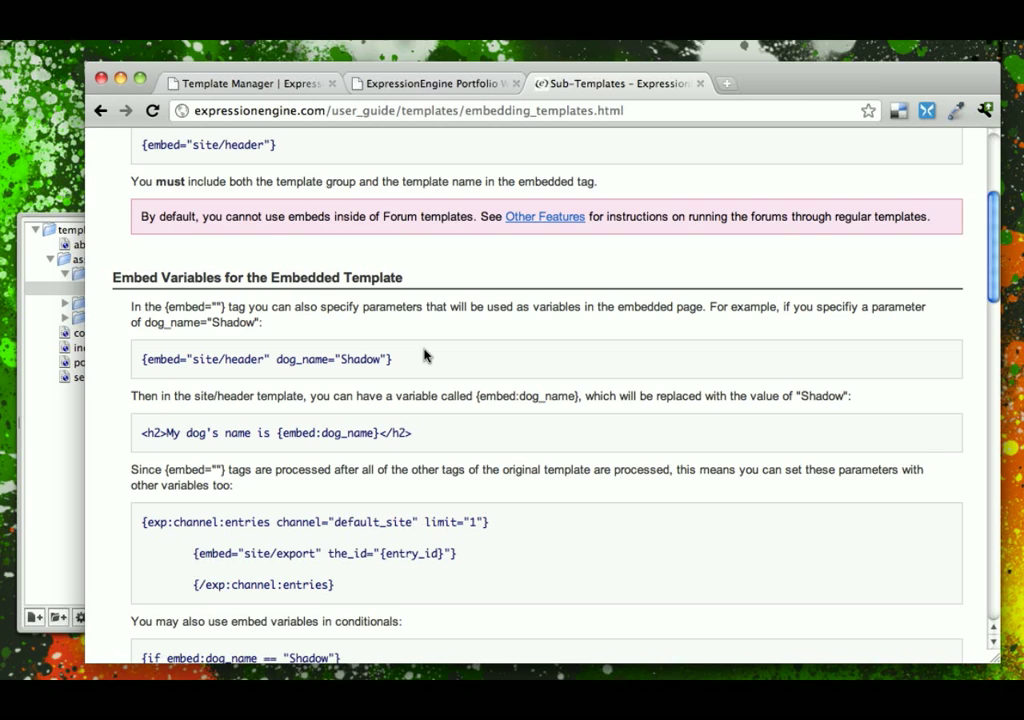
mouse_move(138, 359)
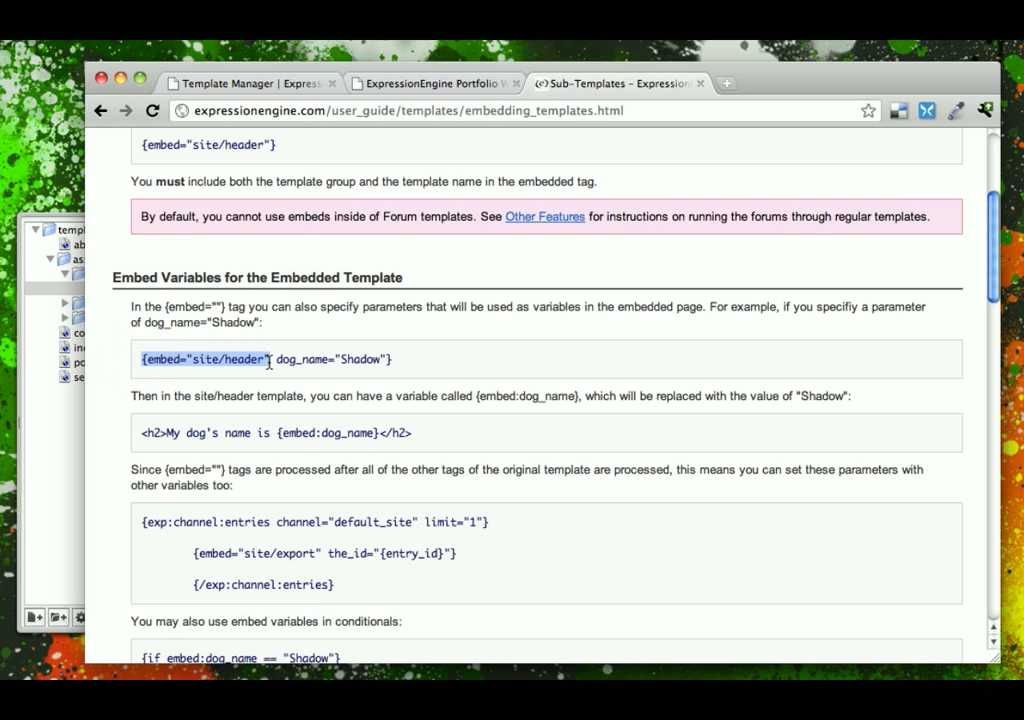
left_click(272, 360)
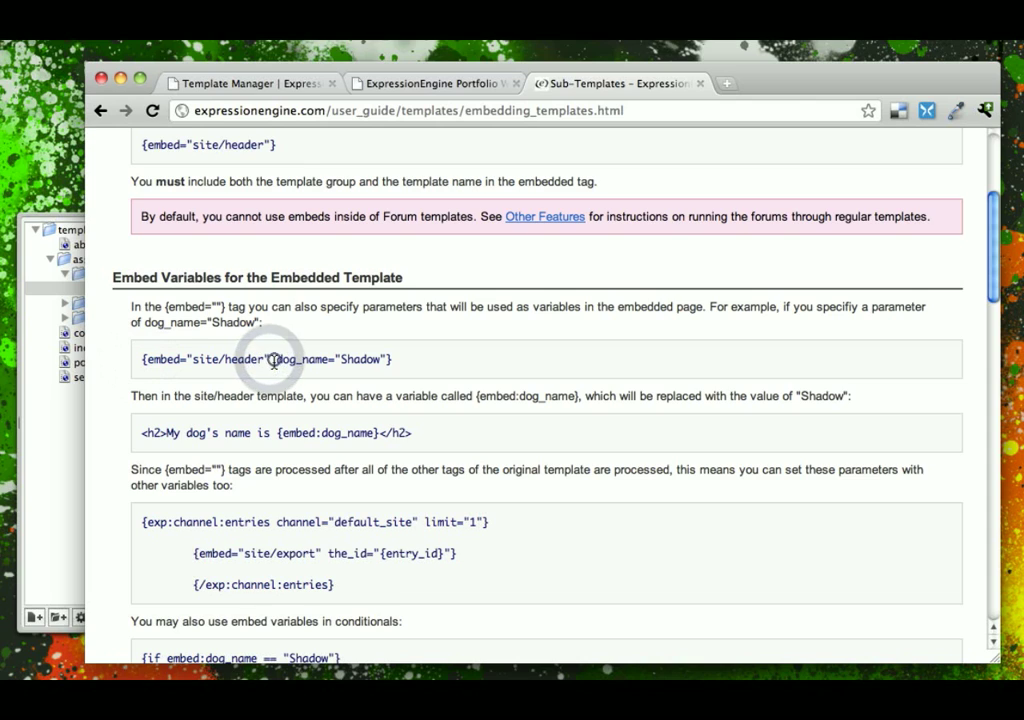
double_click(303, 359)
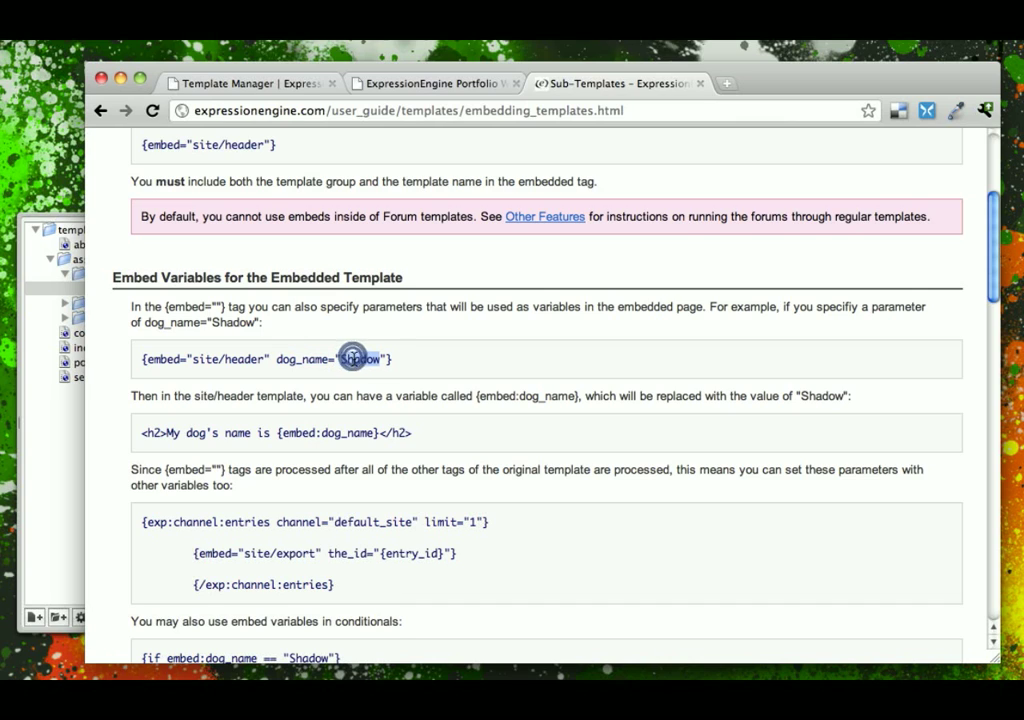
double_click(357, 359)
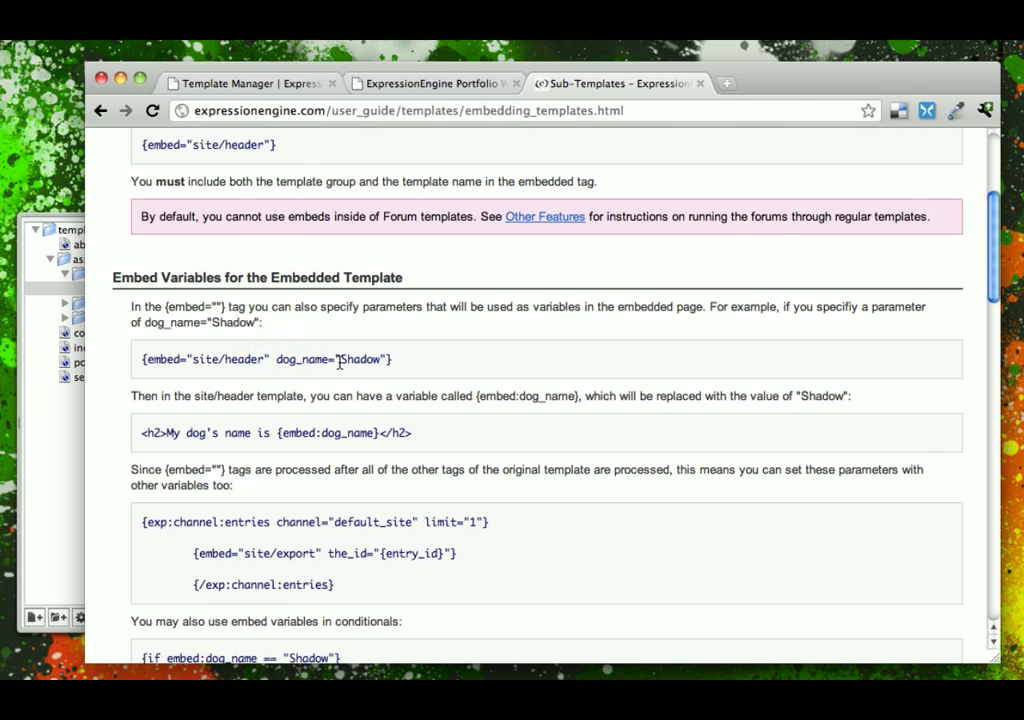
mouse_move(365, 363)
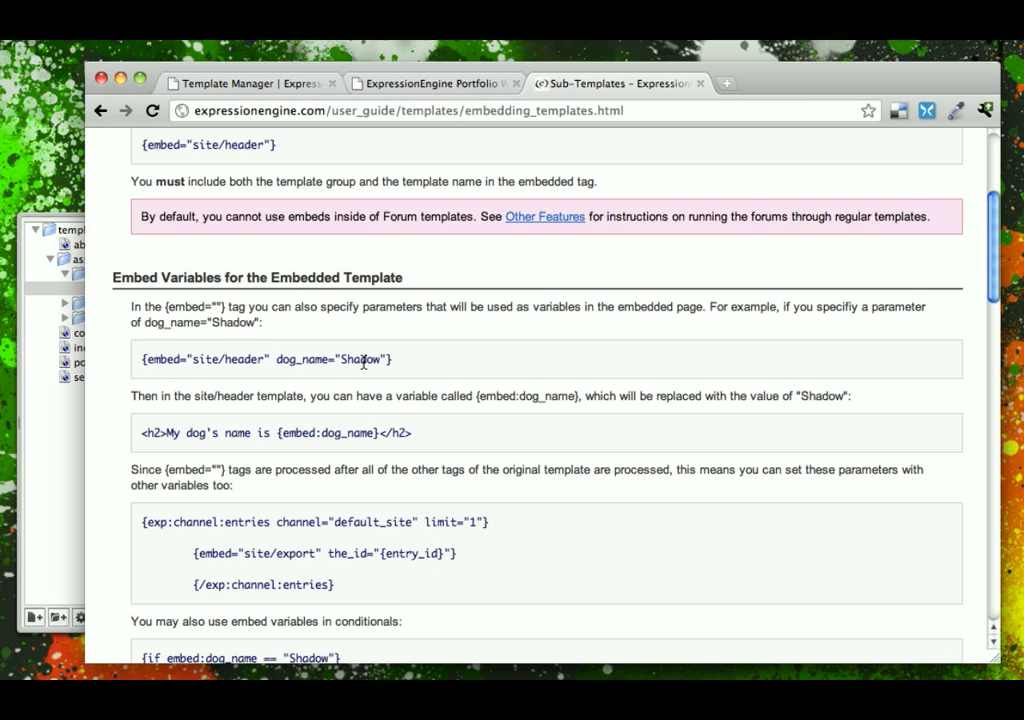
mouse_move(231, 446)
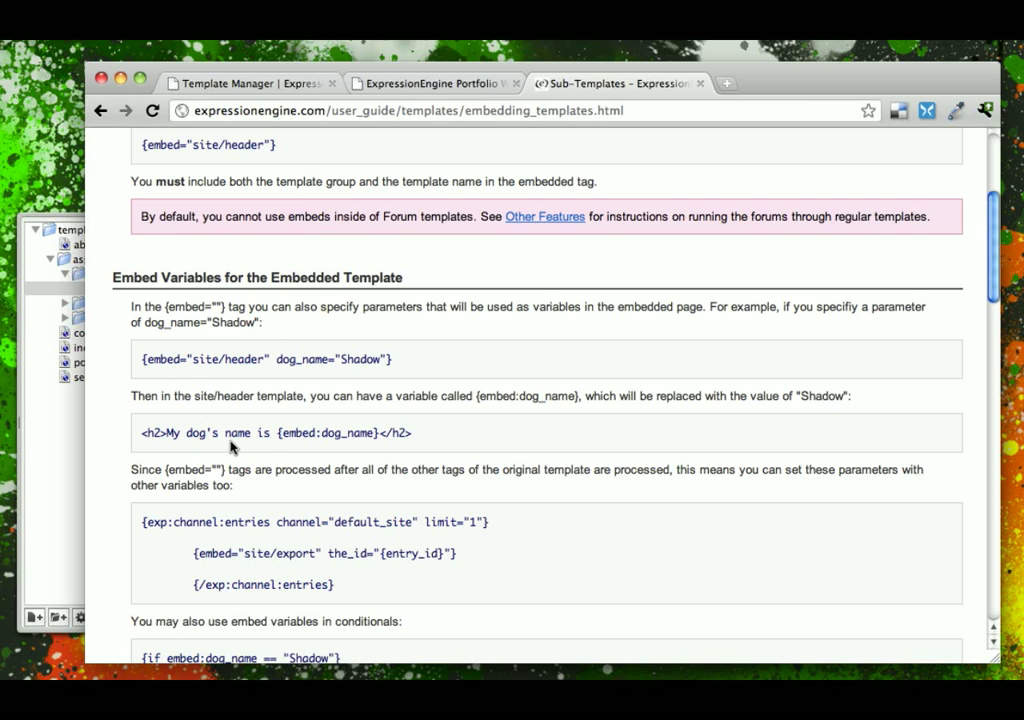
mouse_move(311, 433)
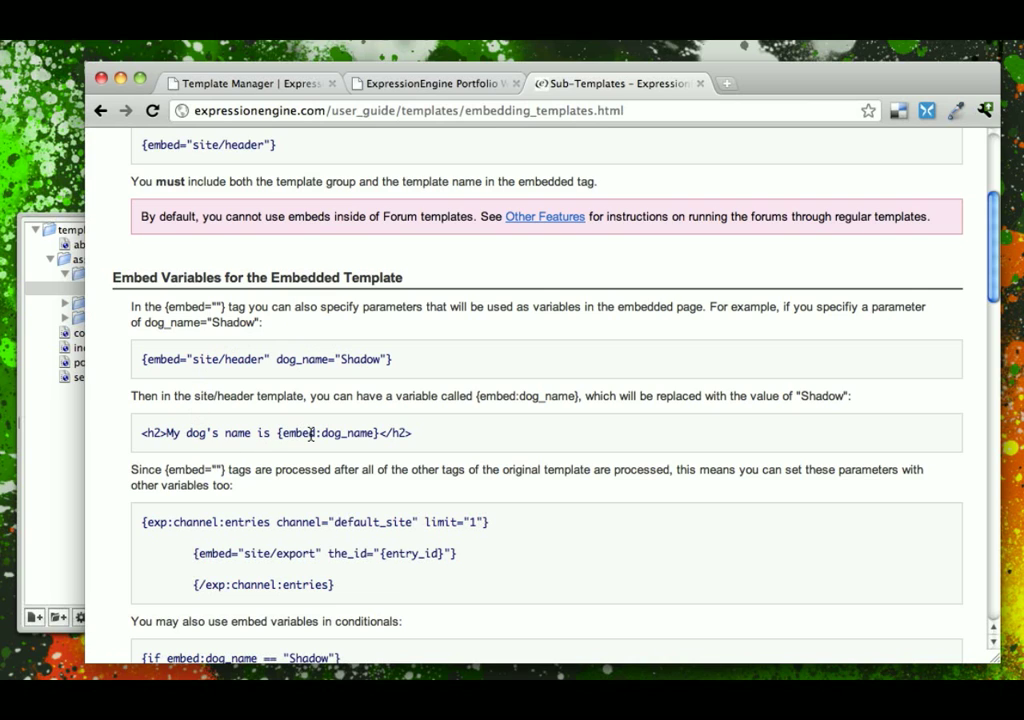
mouse_move(349, 433)
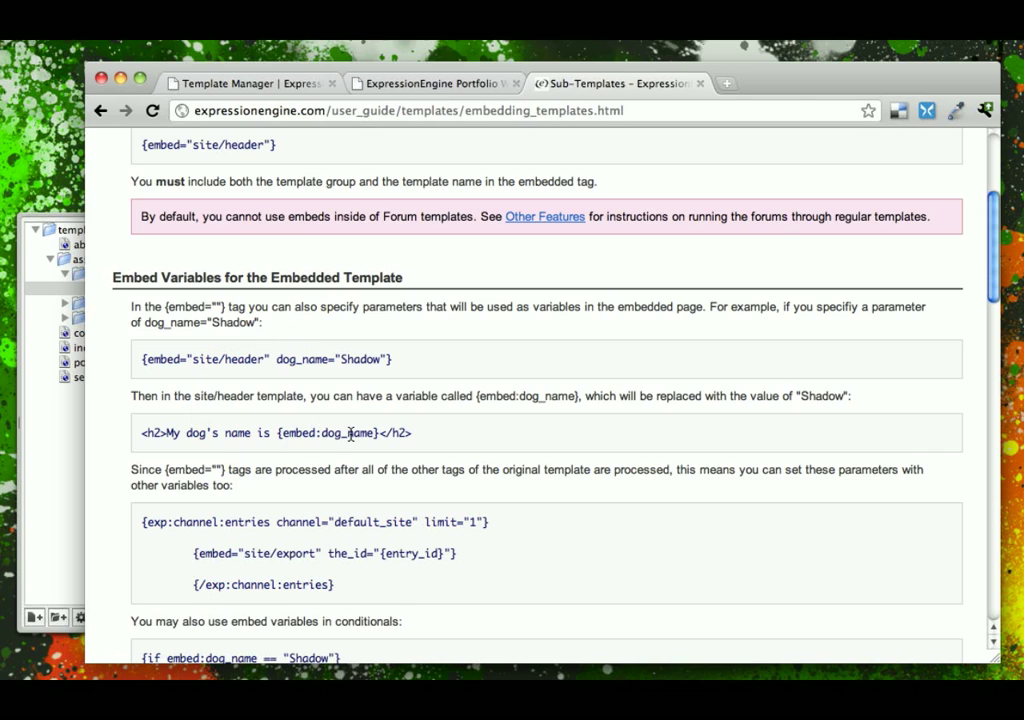
mouse_move(318, 444)
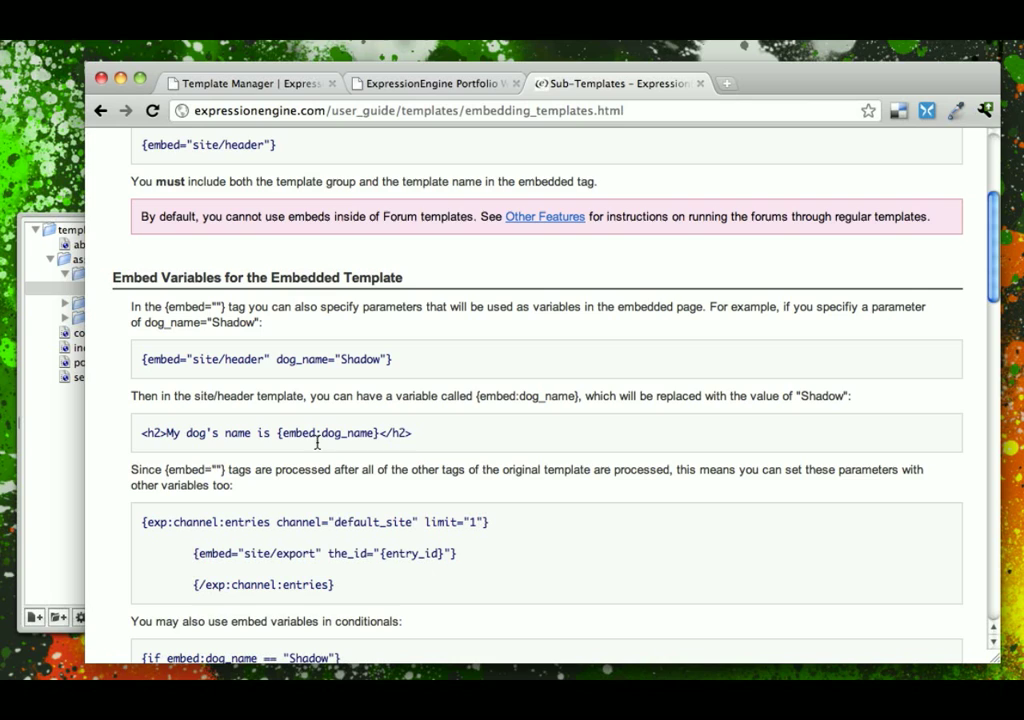
mouse_move(410, 435)
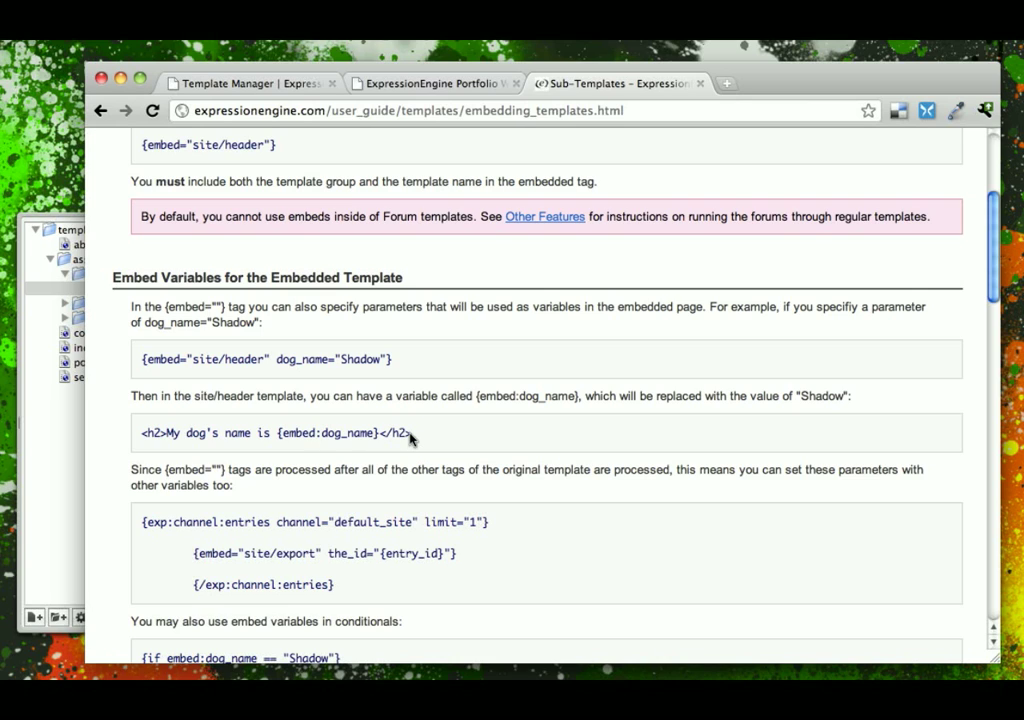
mouse_move(439, 250)
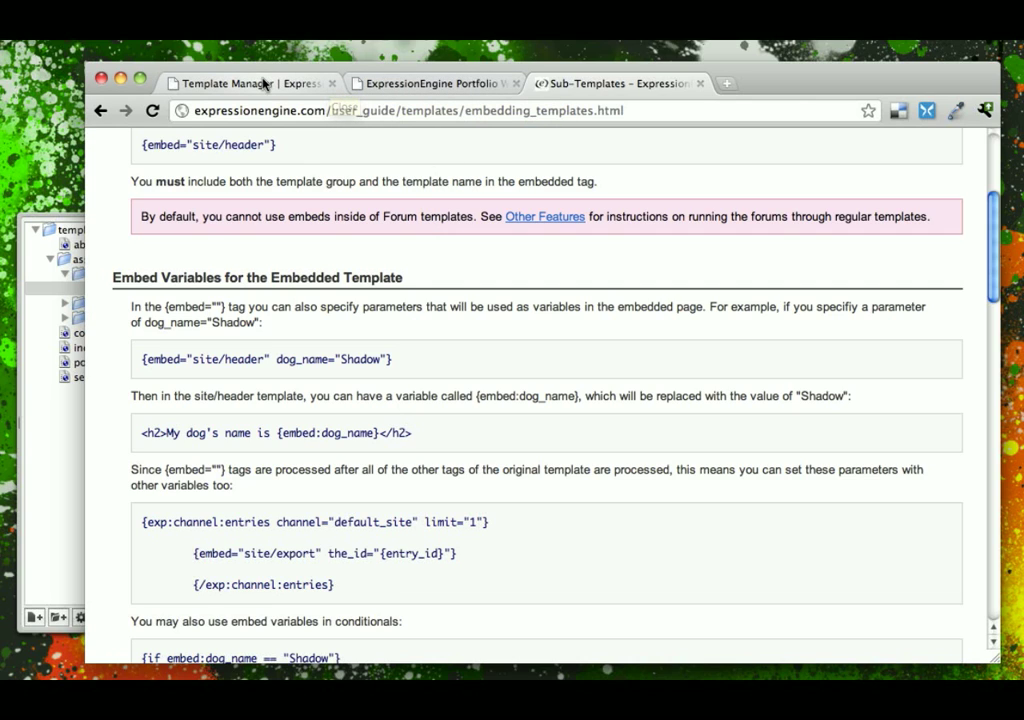
Return to the Template Manager and begin editing the home/index template.
left_click(258, 80)
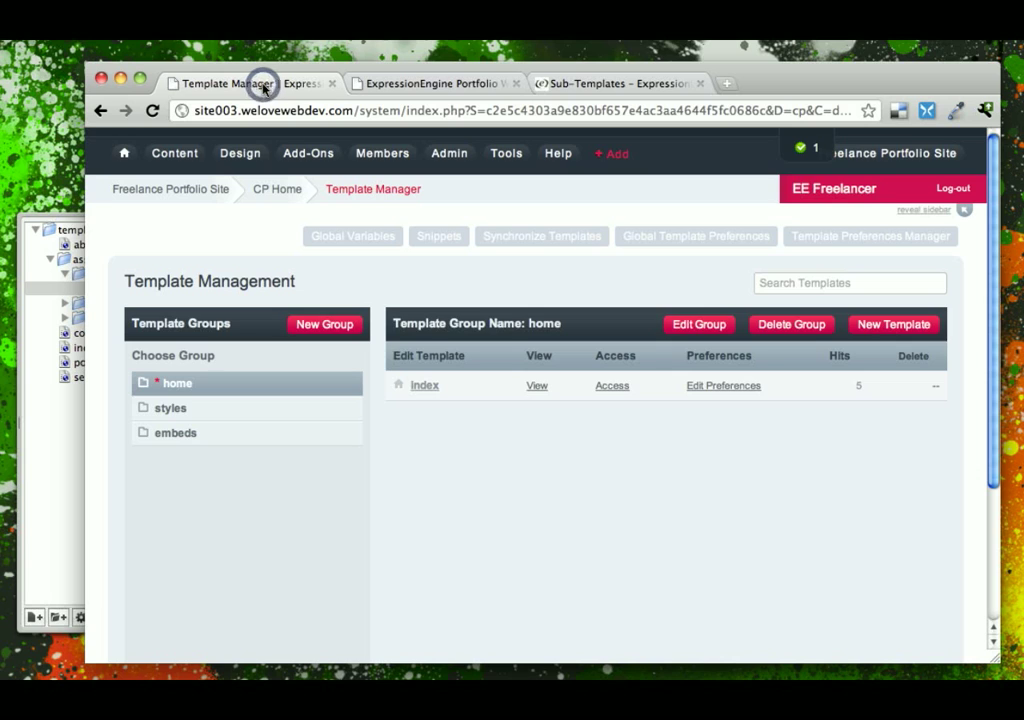
mouse_move(444, 395)
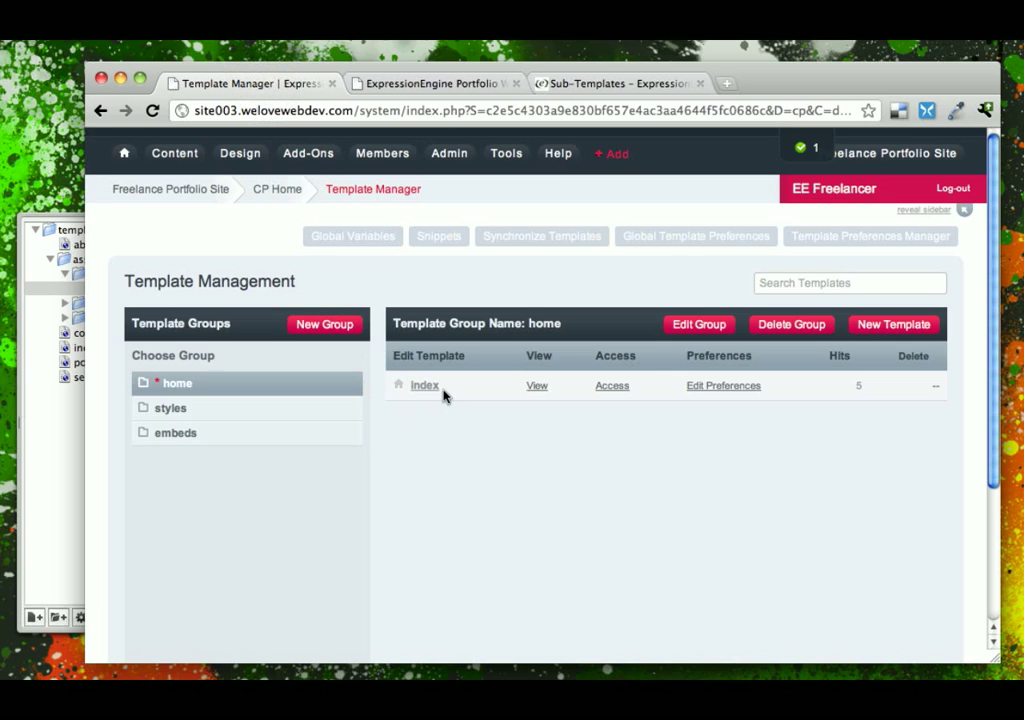
mouse_move(425, 387)
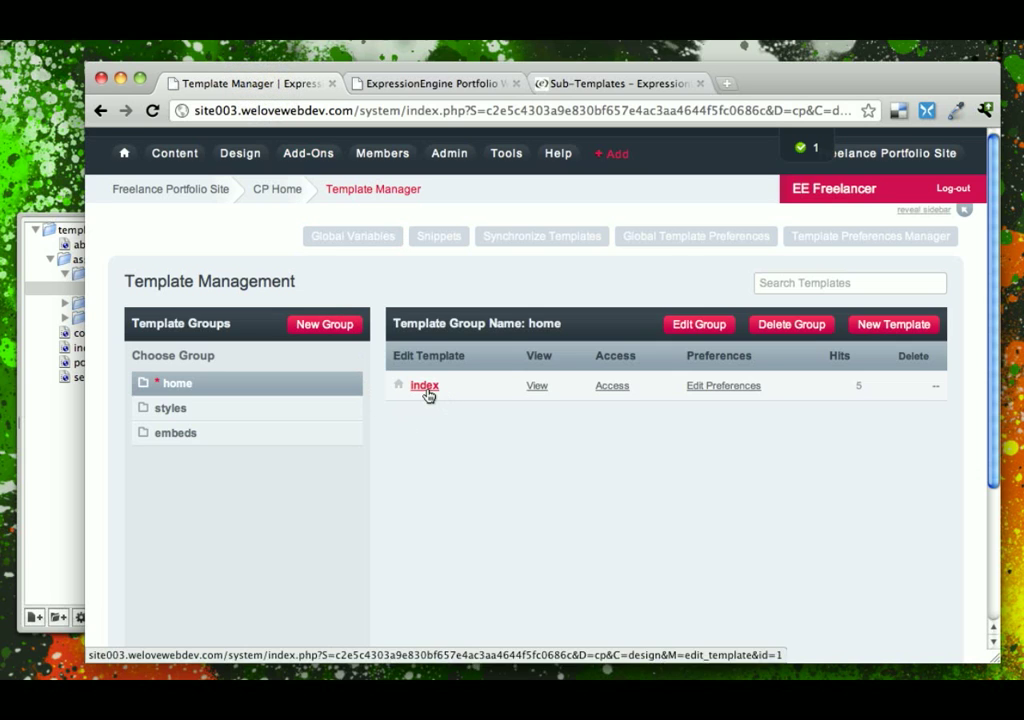
left_click(425, 385)
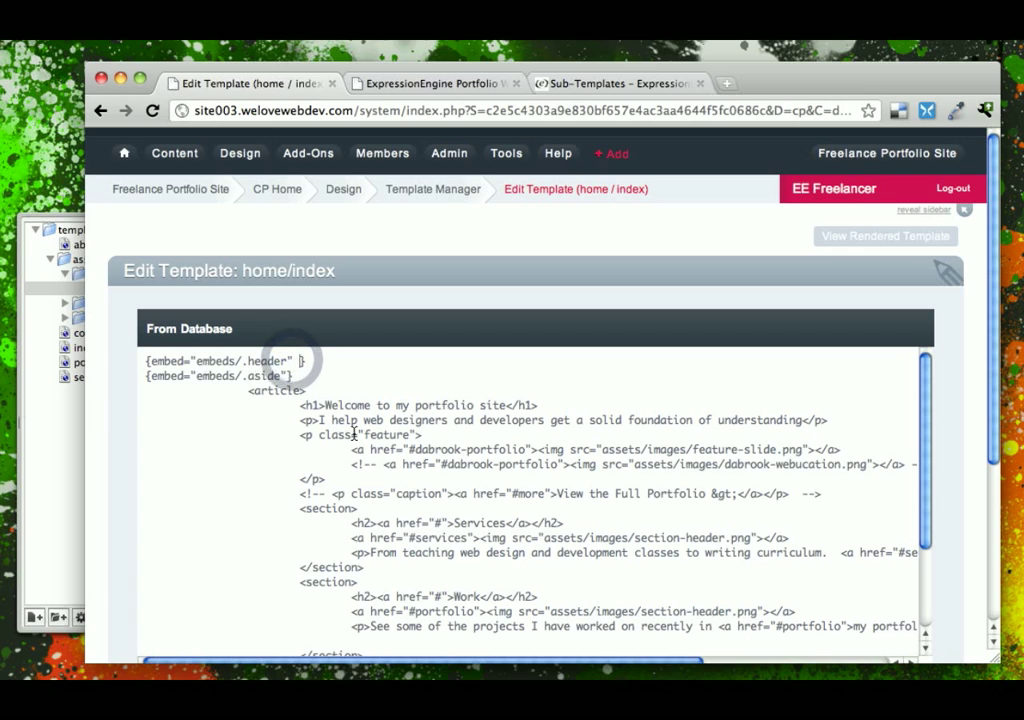
Add title="EE Freelancer Portfolio Web Site" to the embeds/.header embed tag in home/index.
type("title")
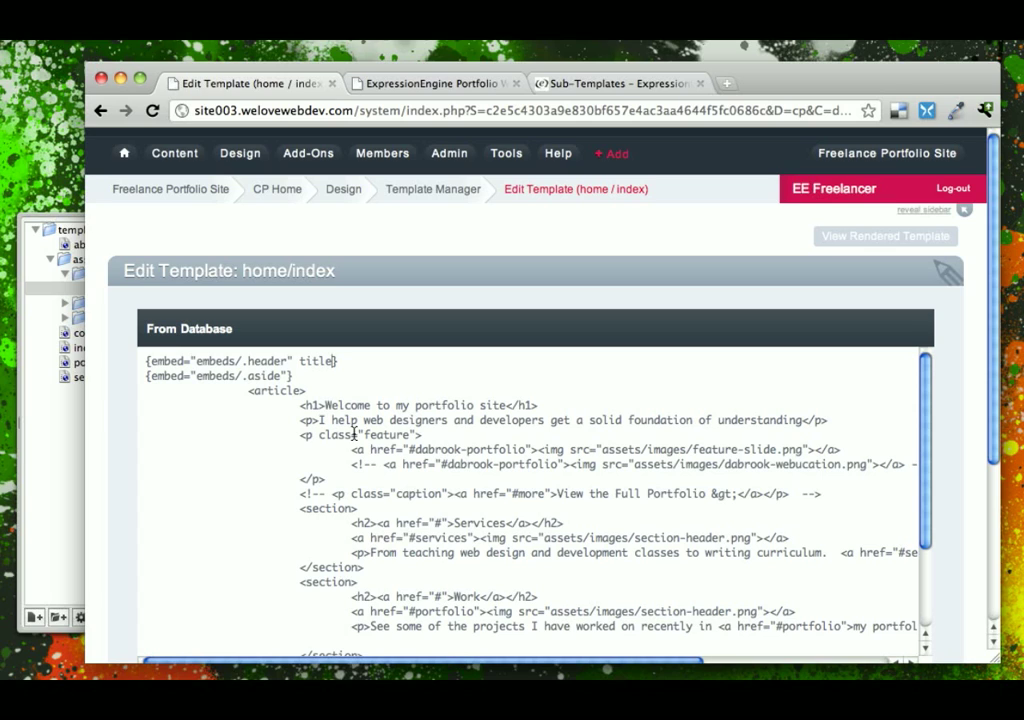
type("=\"")
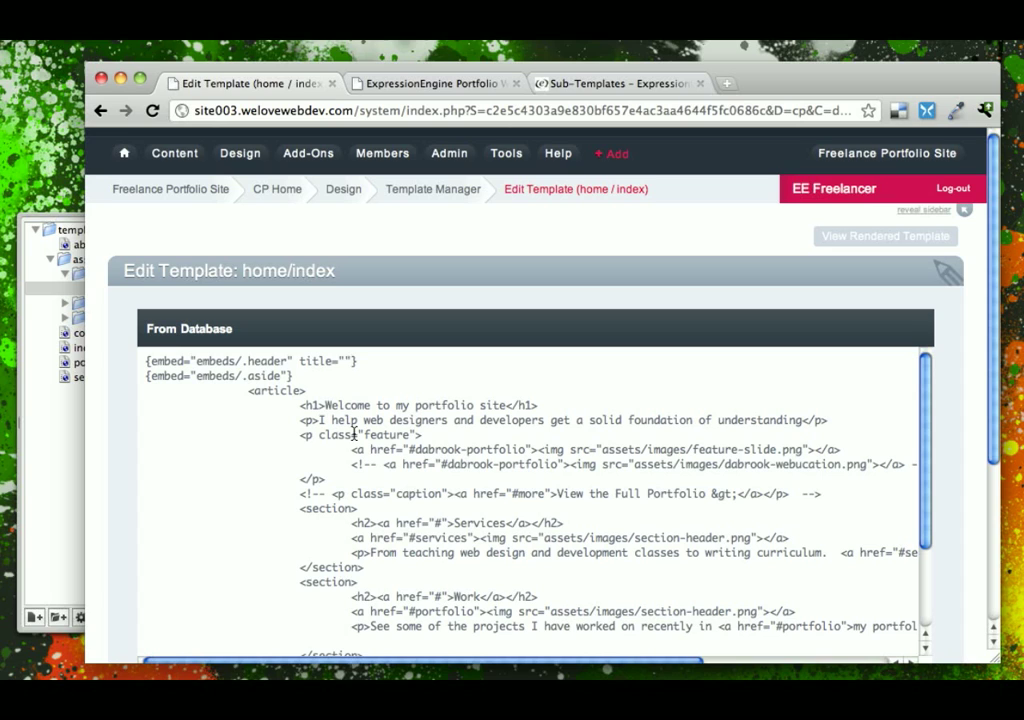
double_click(315, 361)
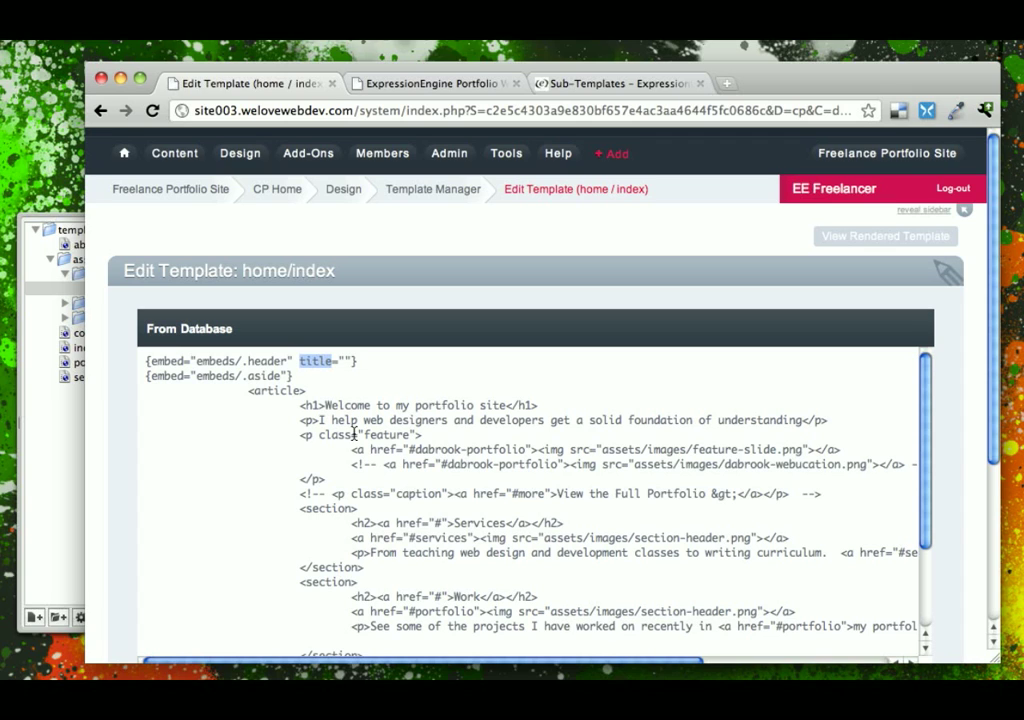
left_click(346, 361)
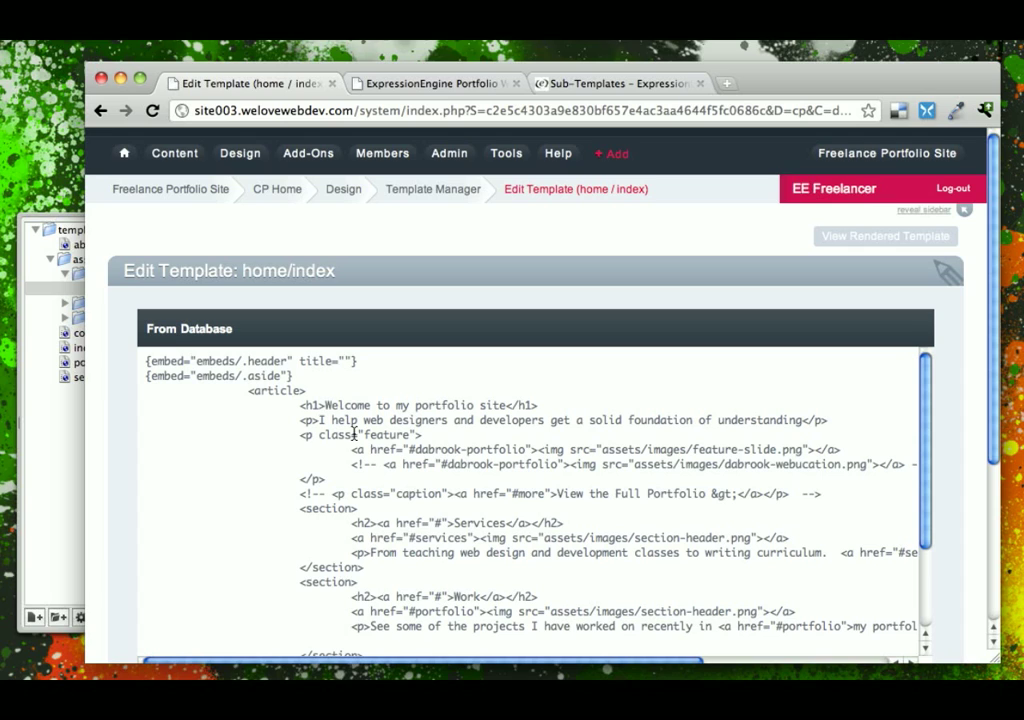
type("EE")
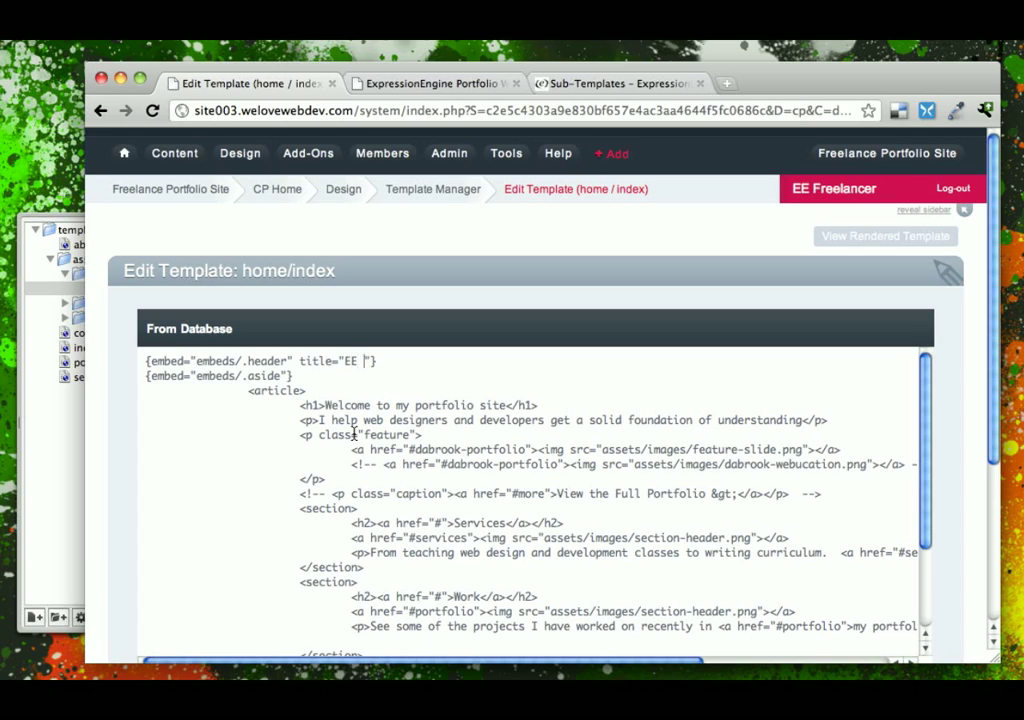
type("Freelancer")
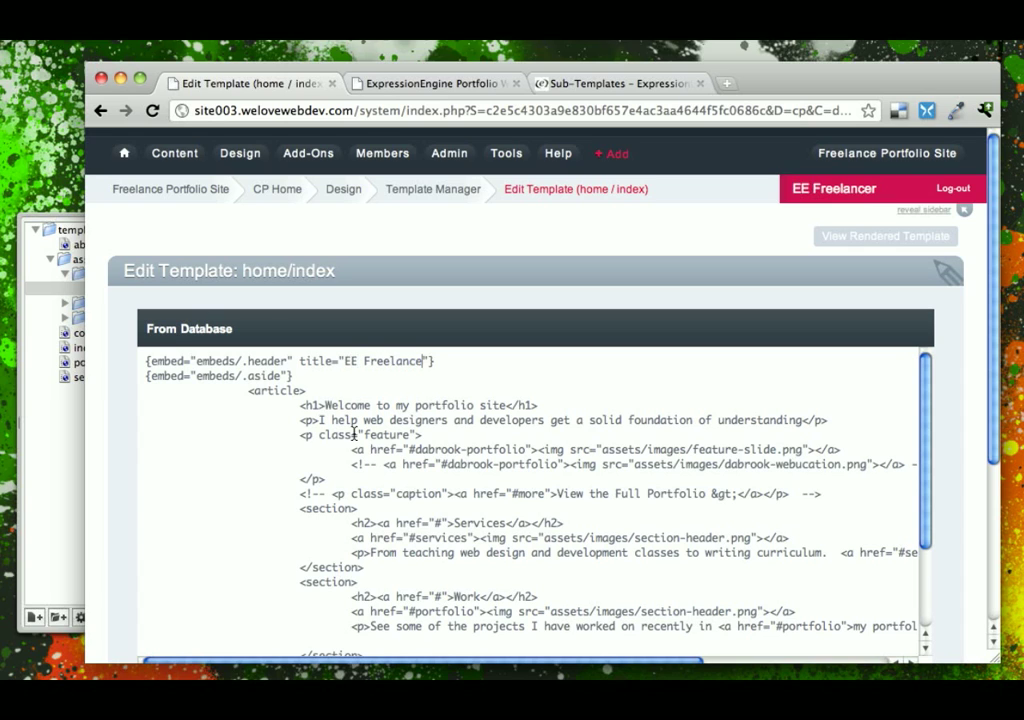
type("Portfolio Web Site")
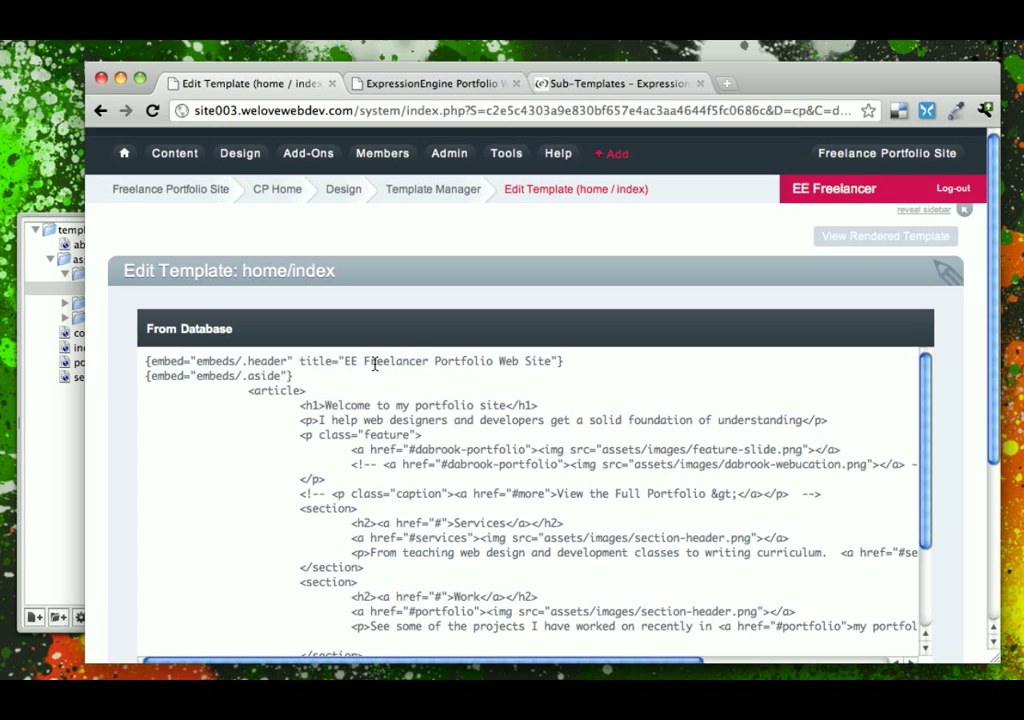
mouse_move(311, 406)
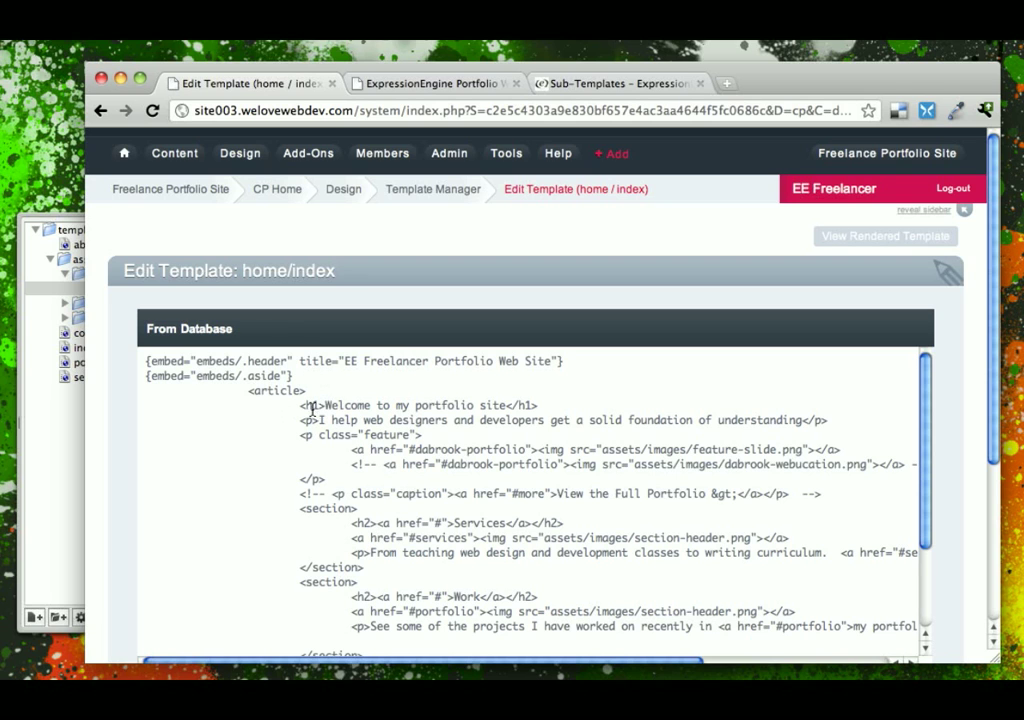
Save home/index and bring up the embeds group's .header template for editing.
scroll("down", 3)
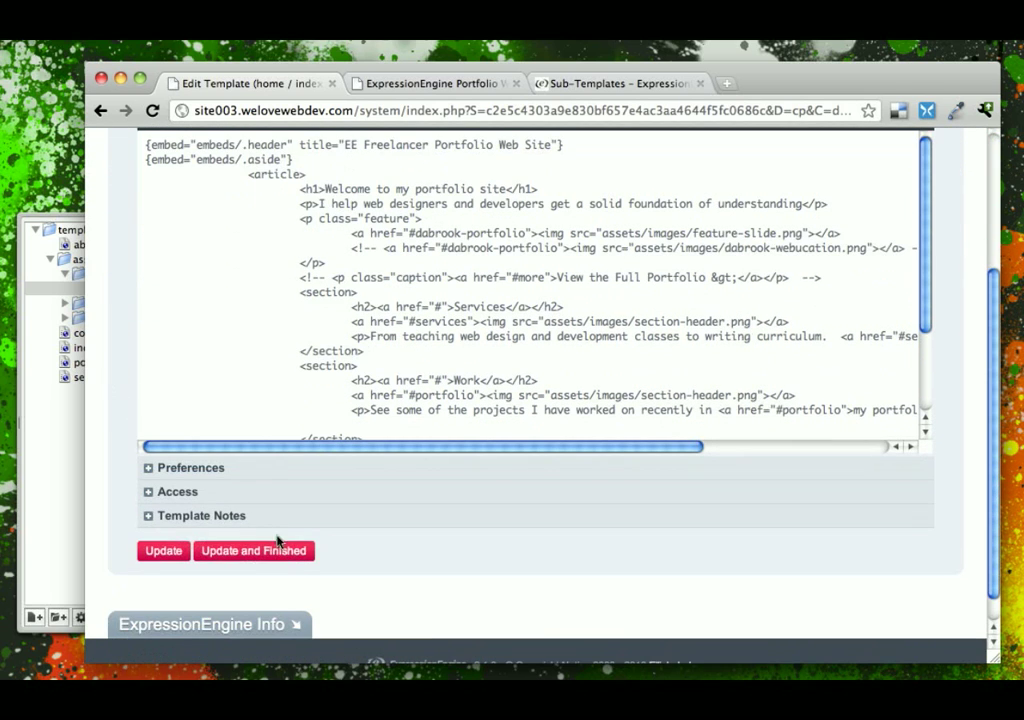
left_click(254, 550)
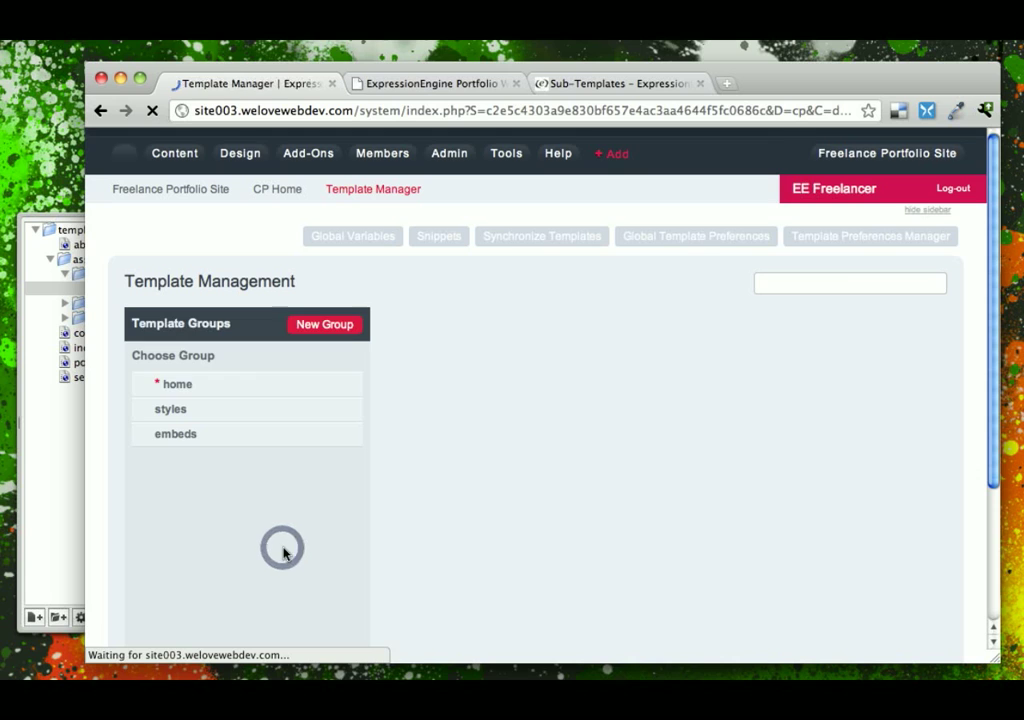
left_click(176, 433)
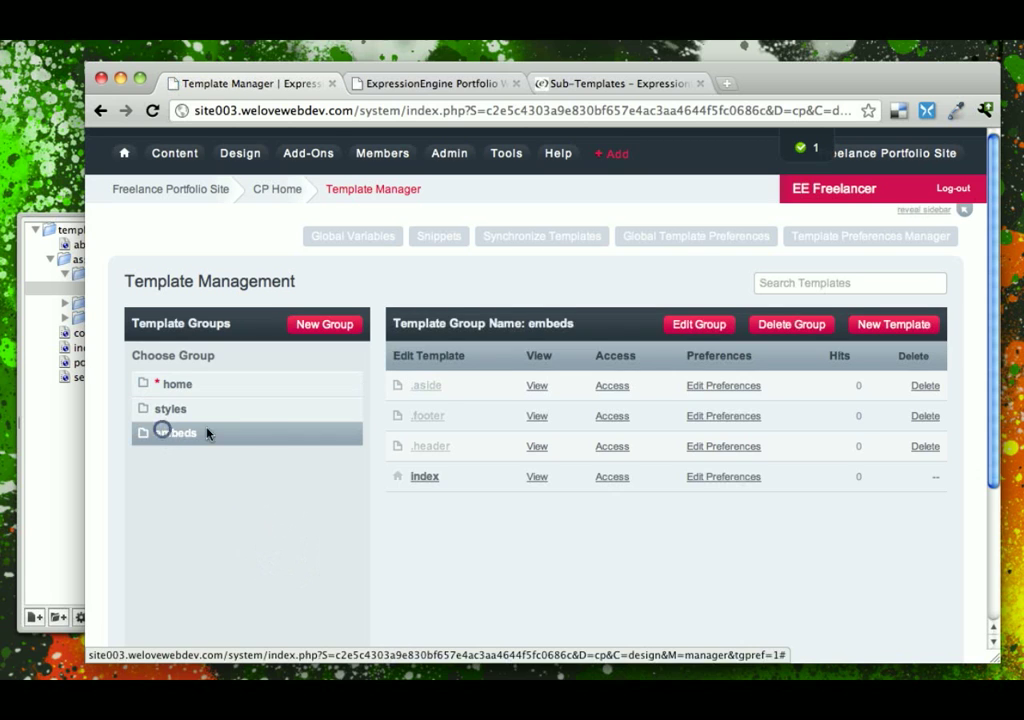
left_click(430, 446)
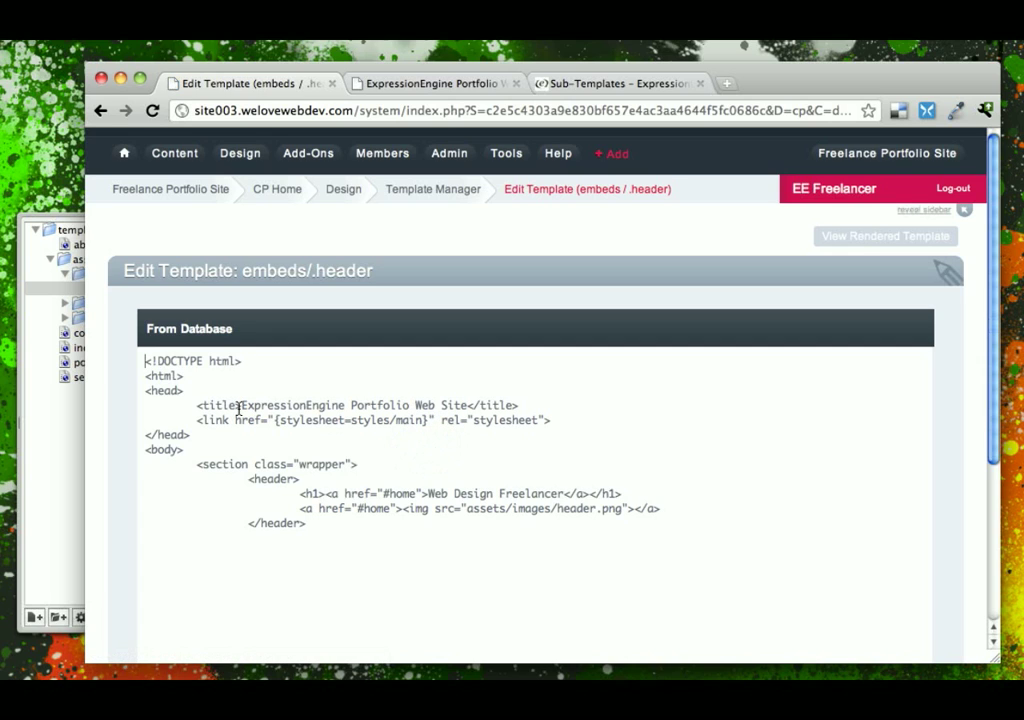
Replace the fixed site name inside <title> with {embed:title} and save the header template.
left_click_drag(240, 405, 455, 405)
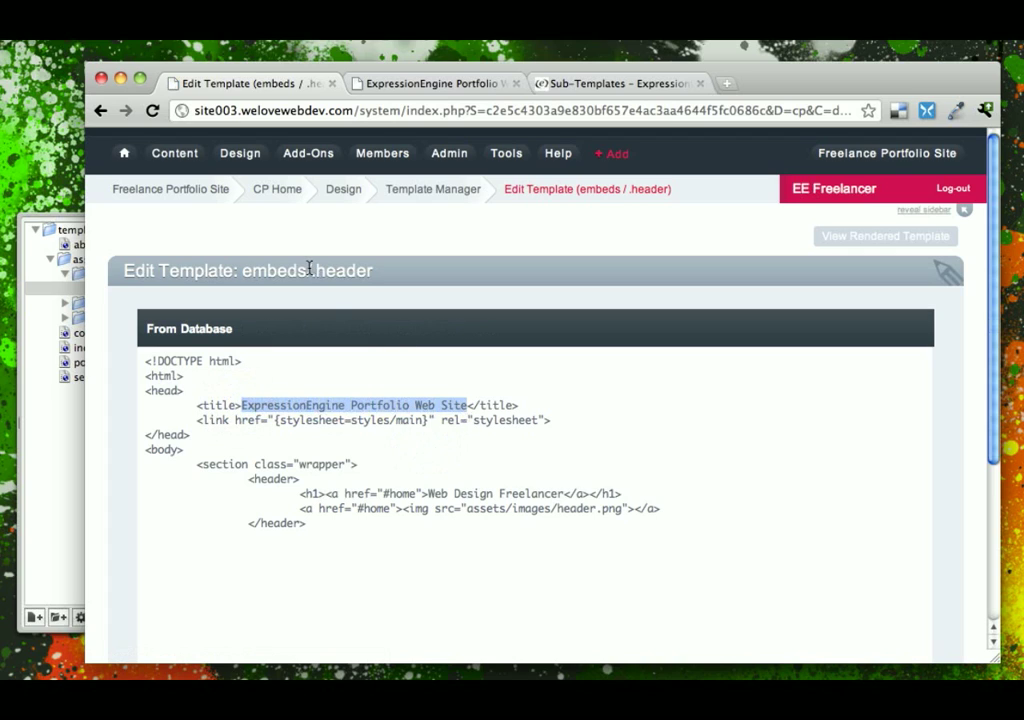
type("{</title>")
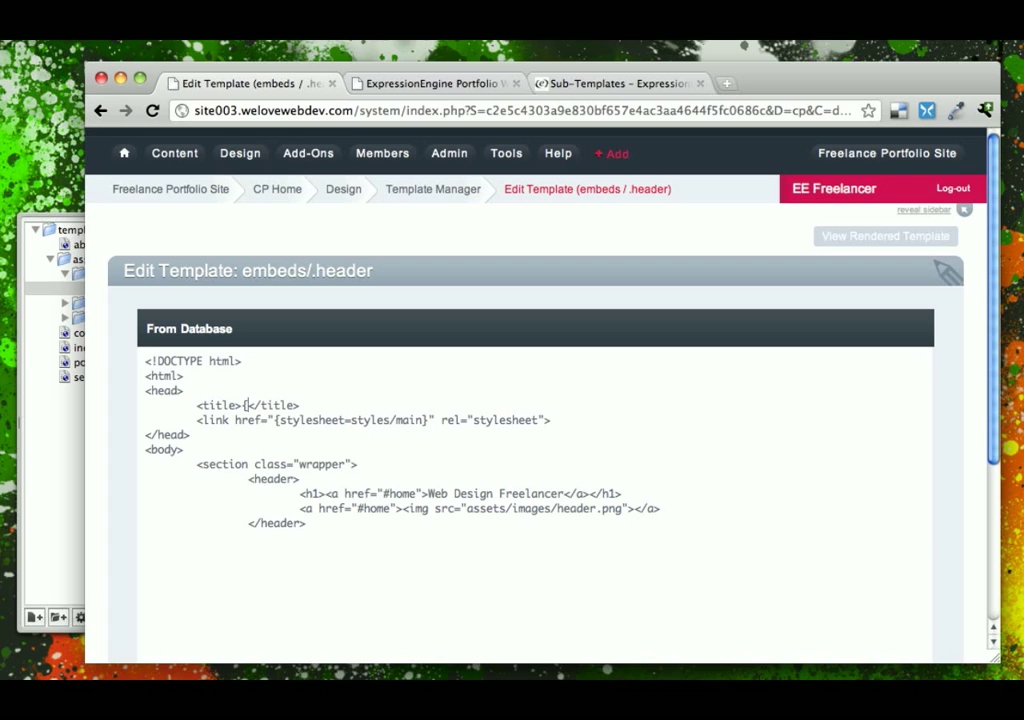
type("embed:")
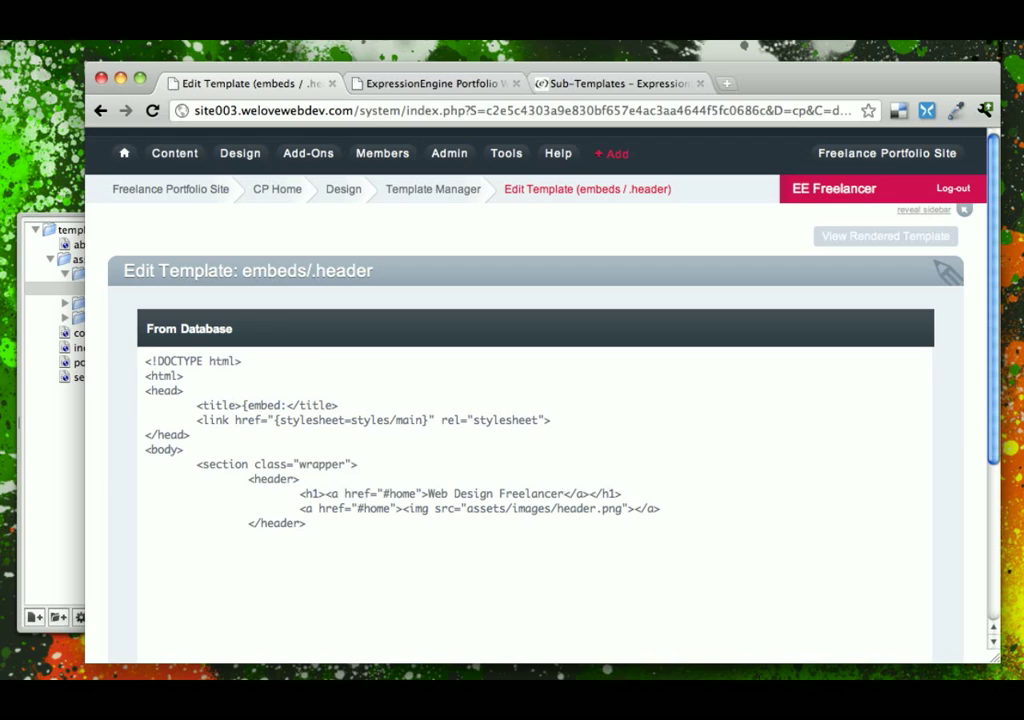
type("title")
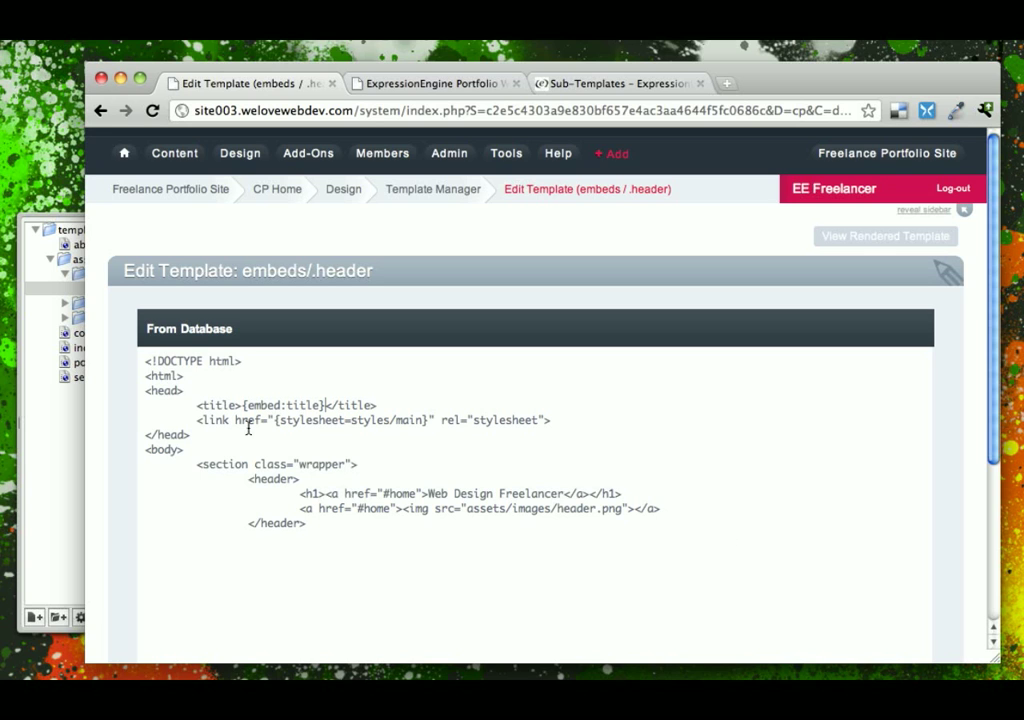
scroll("down", 3)
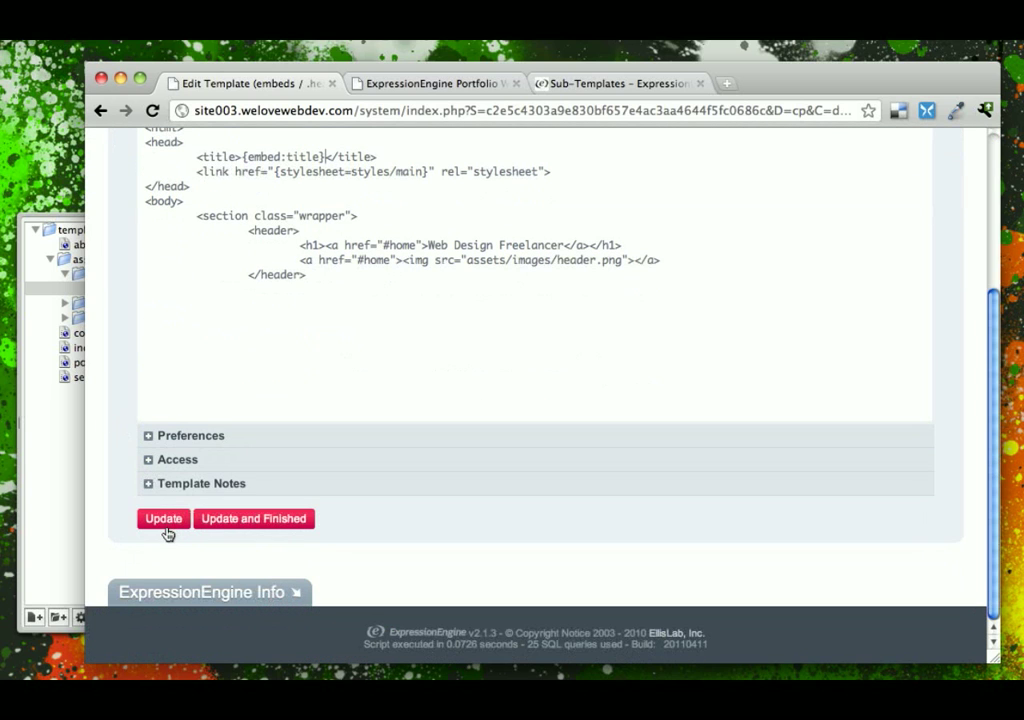
left_click(434, 83)
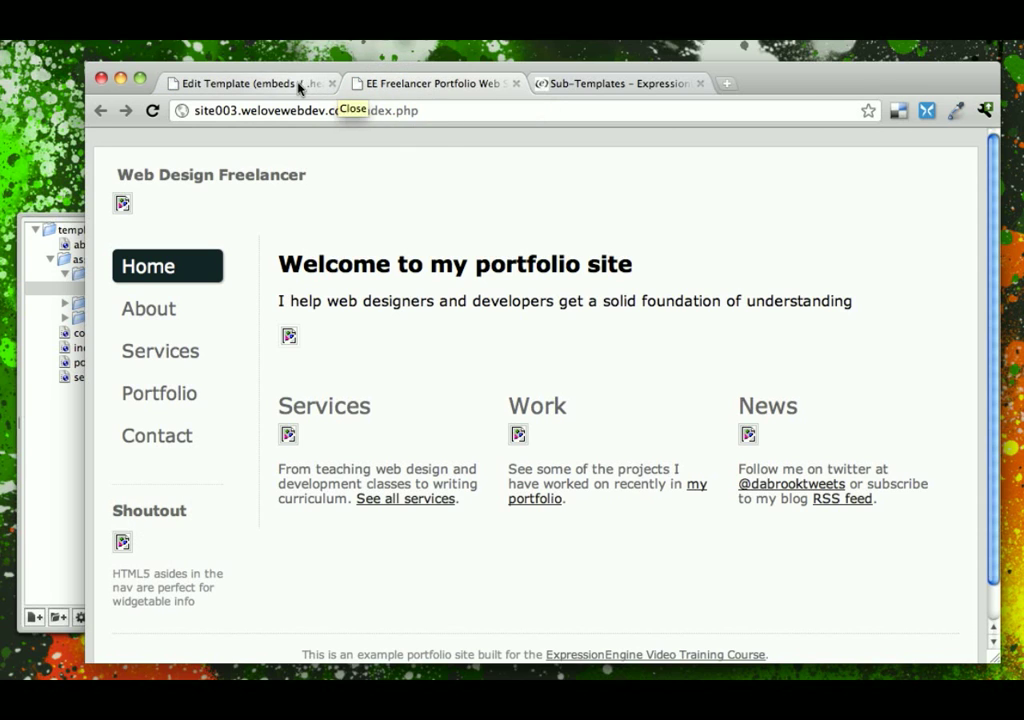
Go back through the Template Manager to the home group to reopen index.
left_click(250, 84)
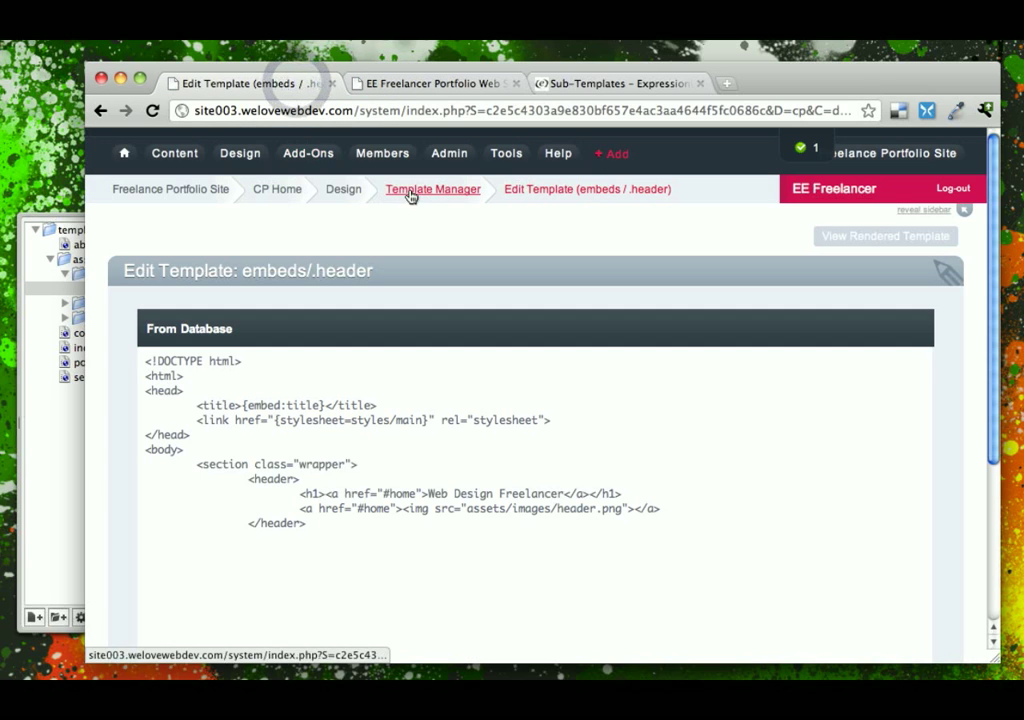
left_click(432, 189)
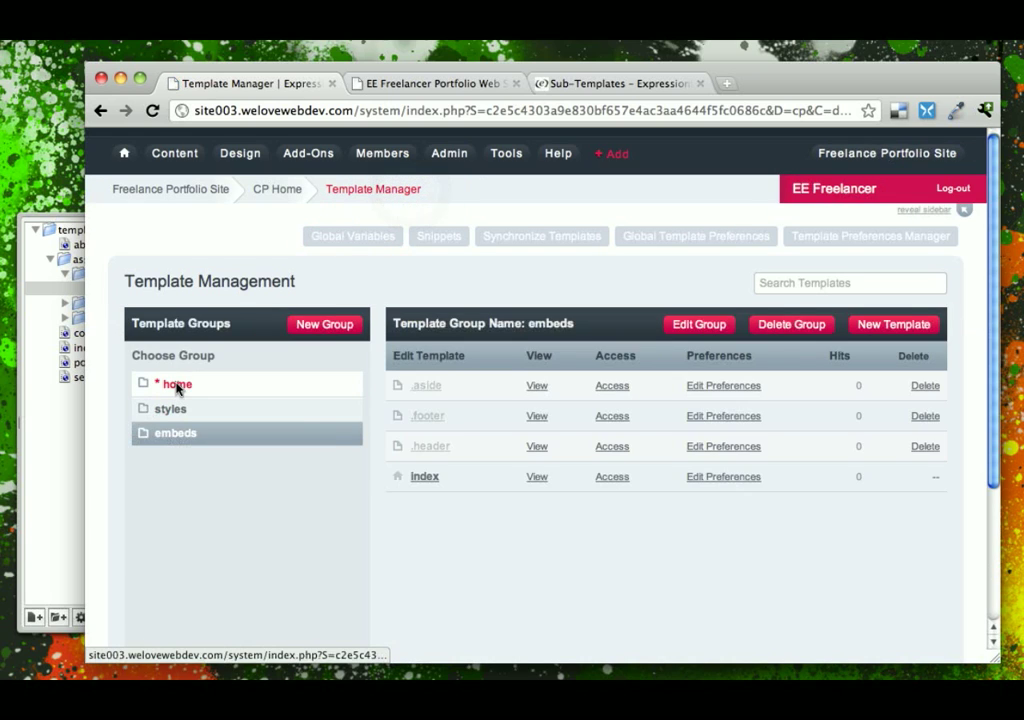
left_click(424, 476)
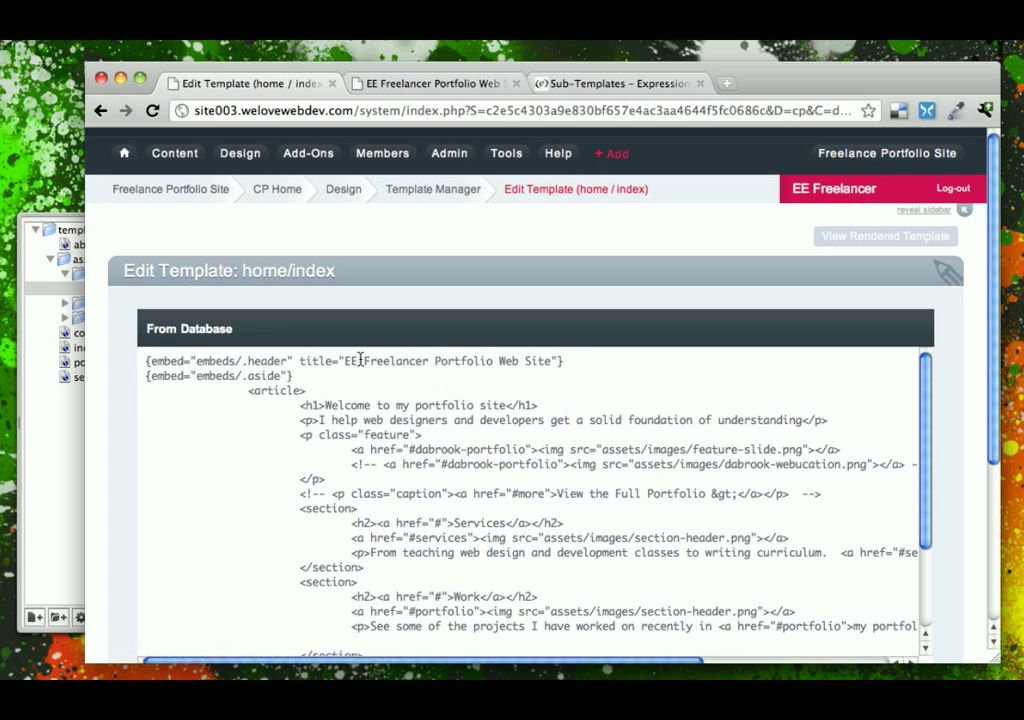
mouse_move(578, 480)
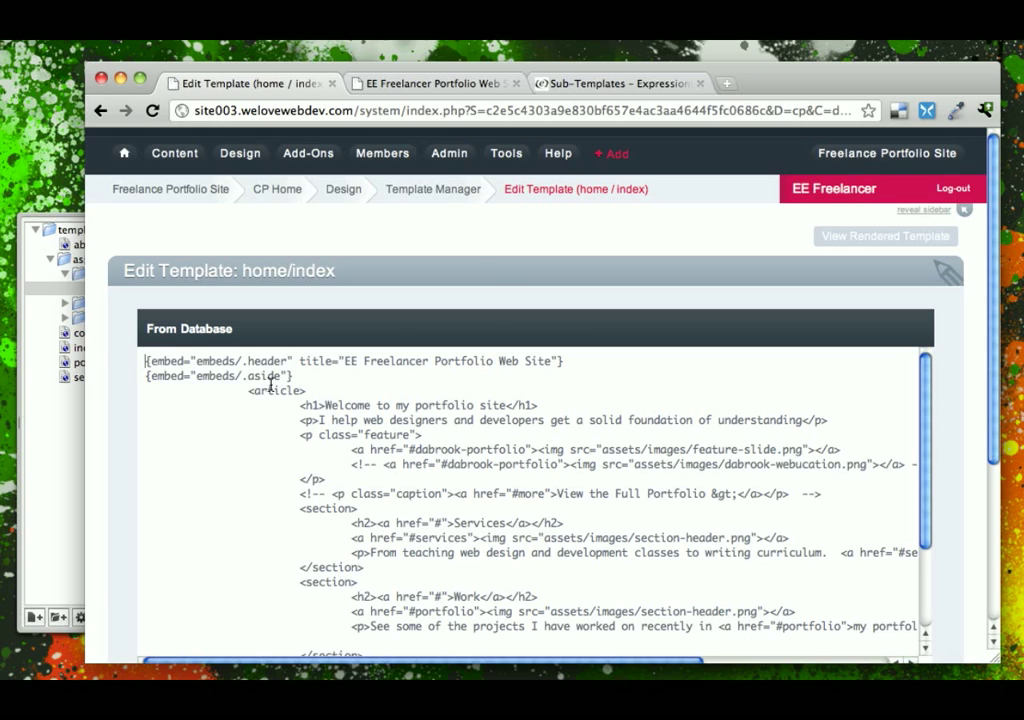
left_click(435, 84)
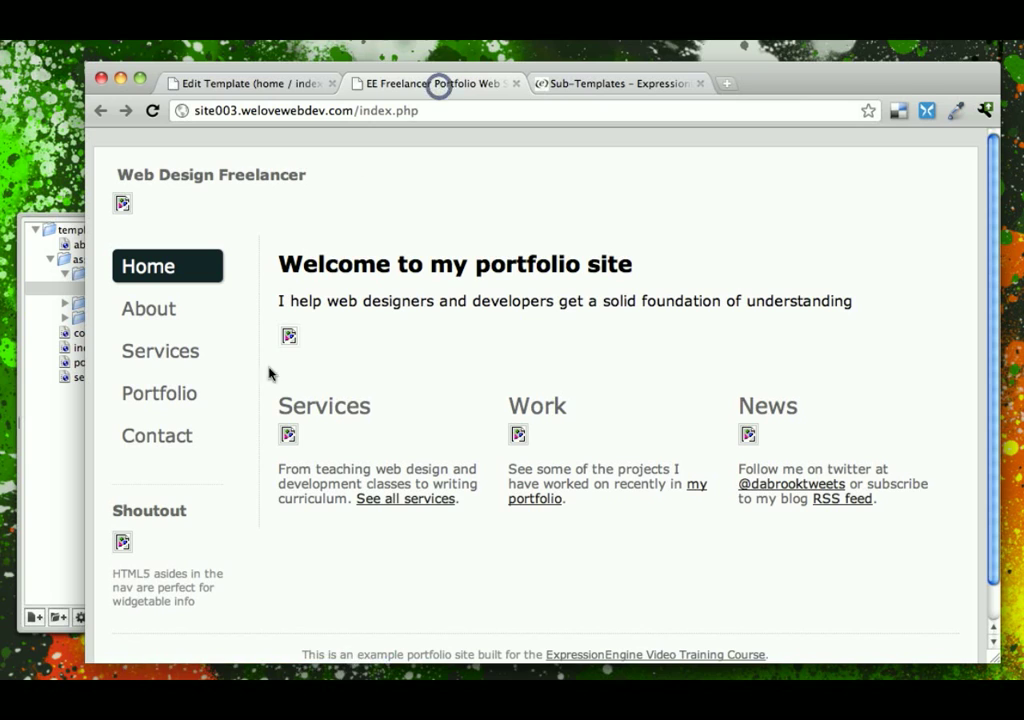
mouse_move(152, 588)
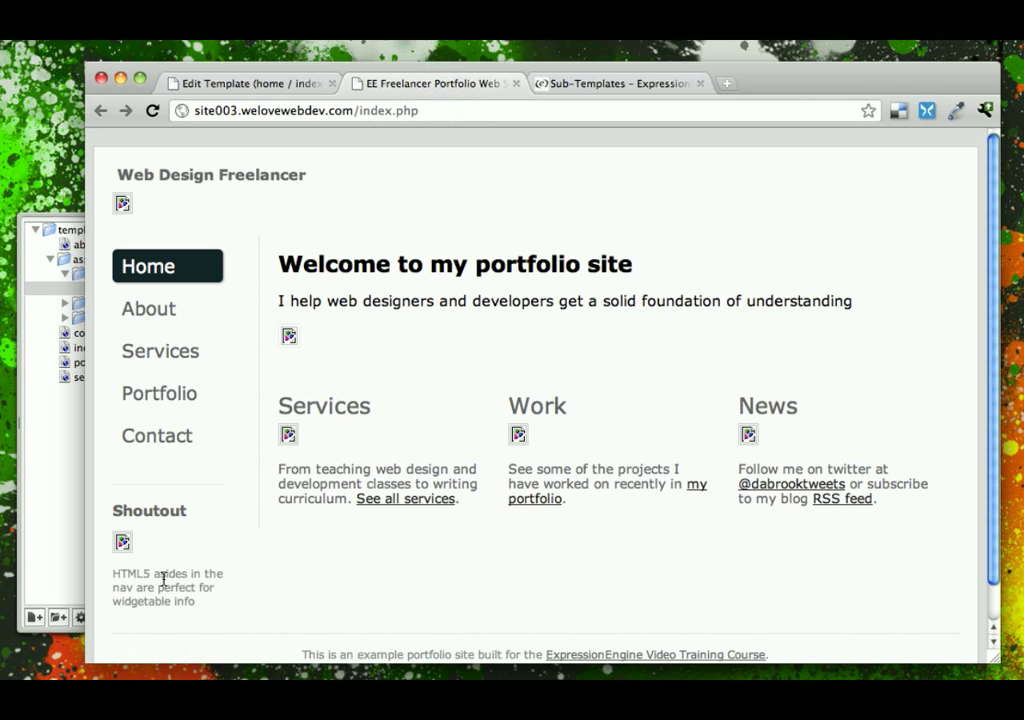
mouse_move(188, 507)
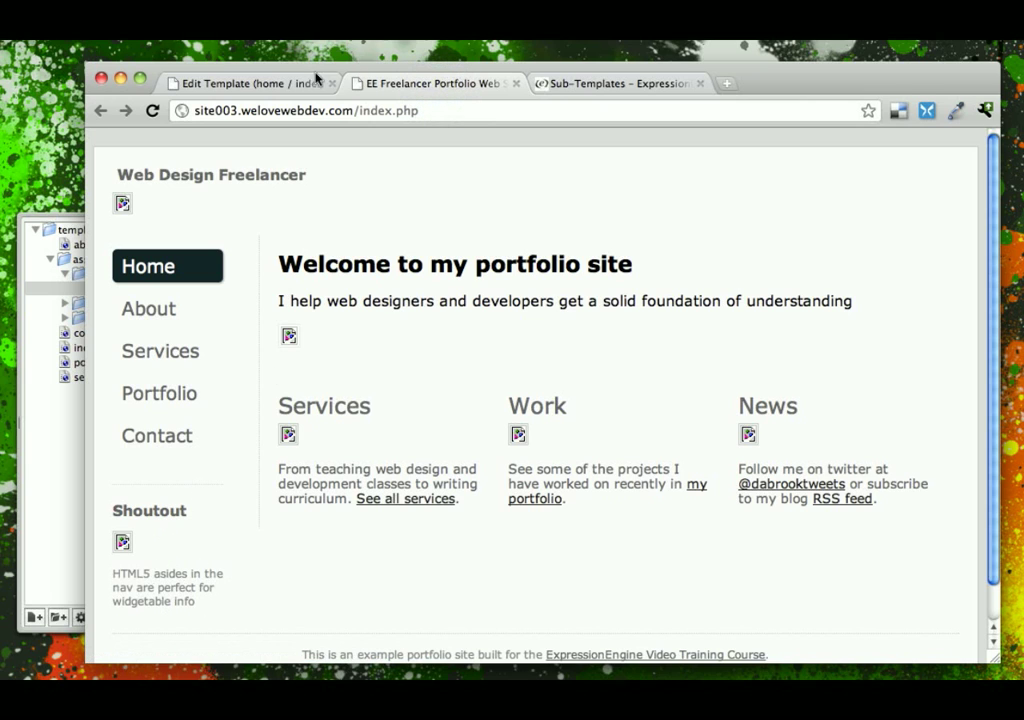
left_click(250, 83)
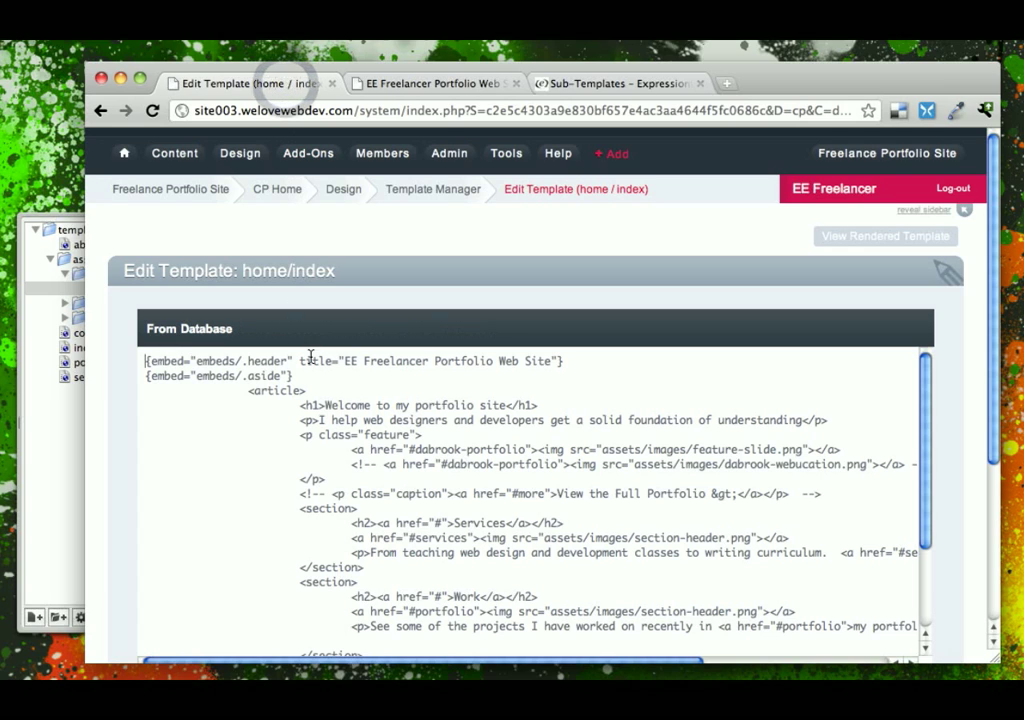